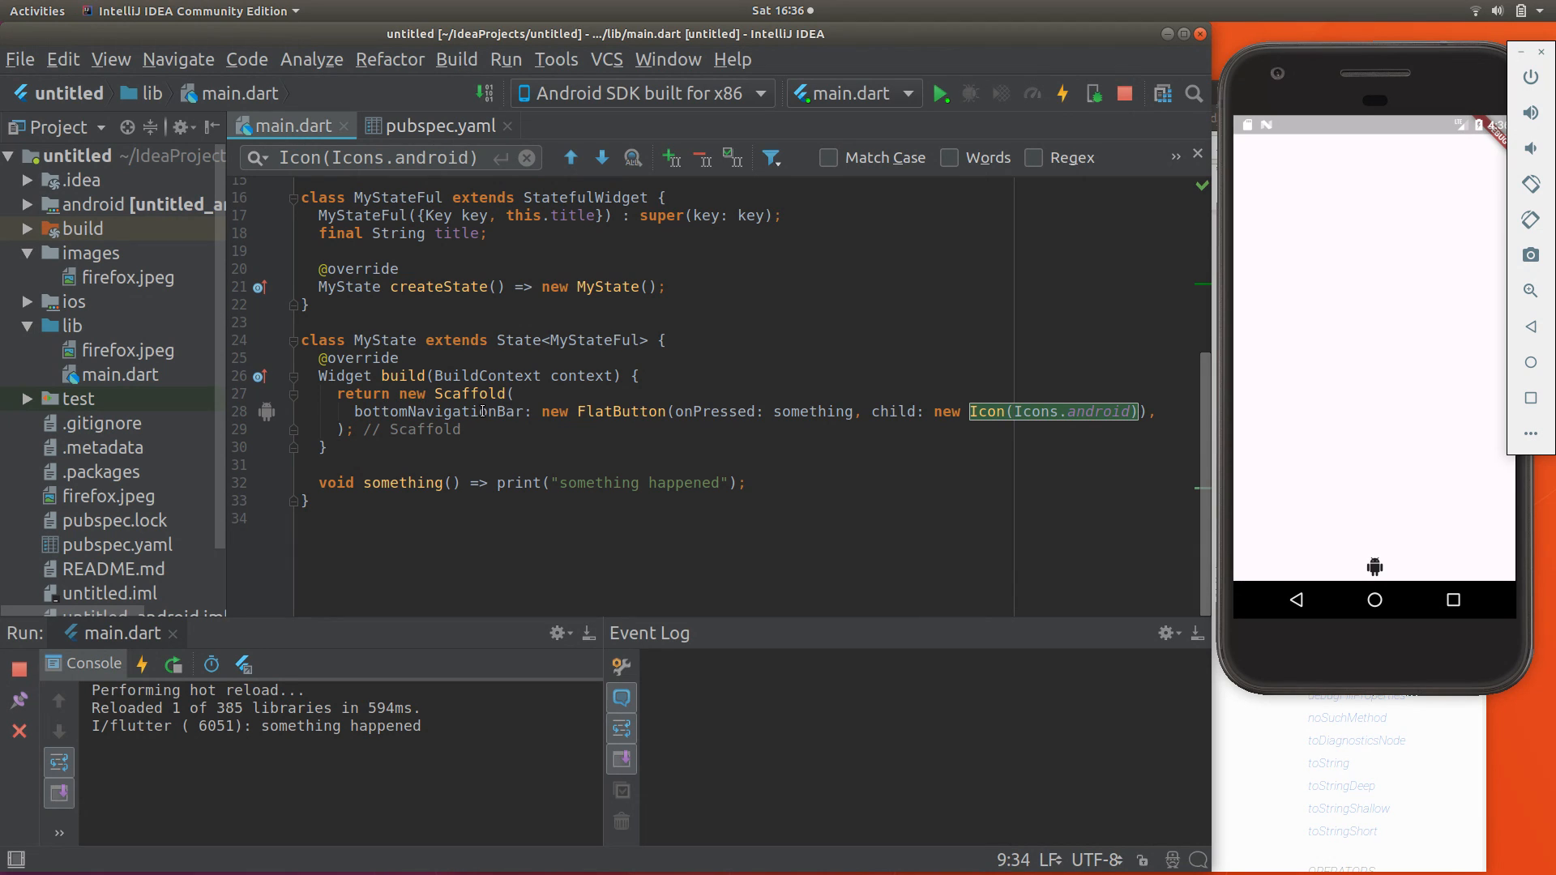
pyautogui.moveTo(723, 412)
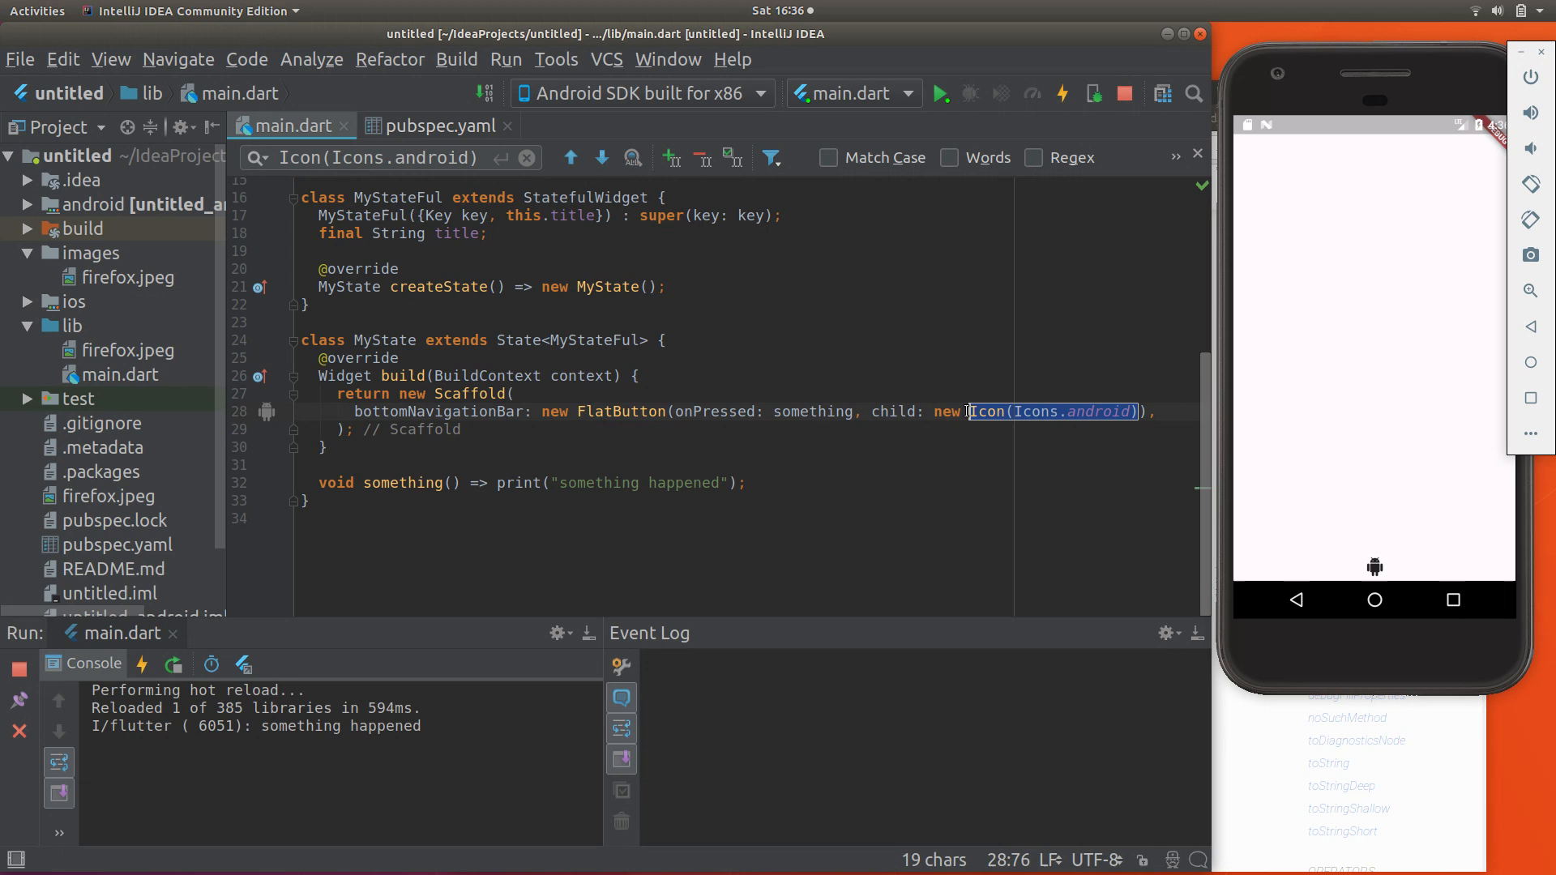
# Step: Make the FlatButton's child a Text widget reading "press me" instead of the Android icon
pyautogui.write('Text')
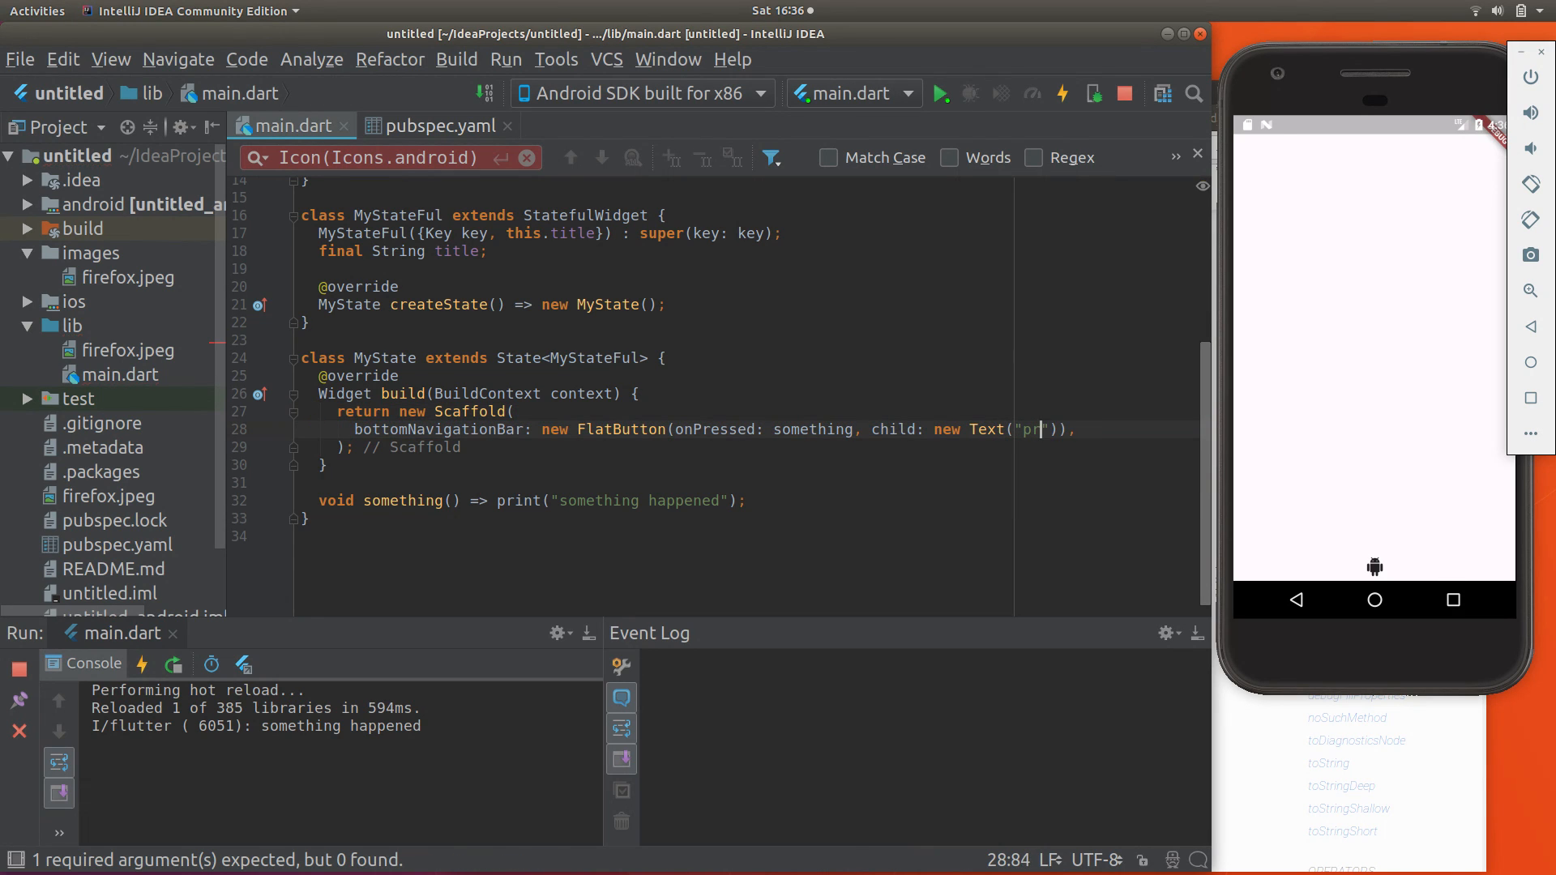
pyautogui.write('ess me')
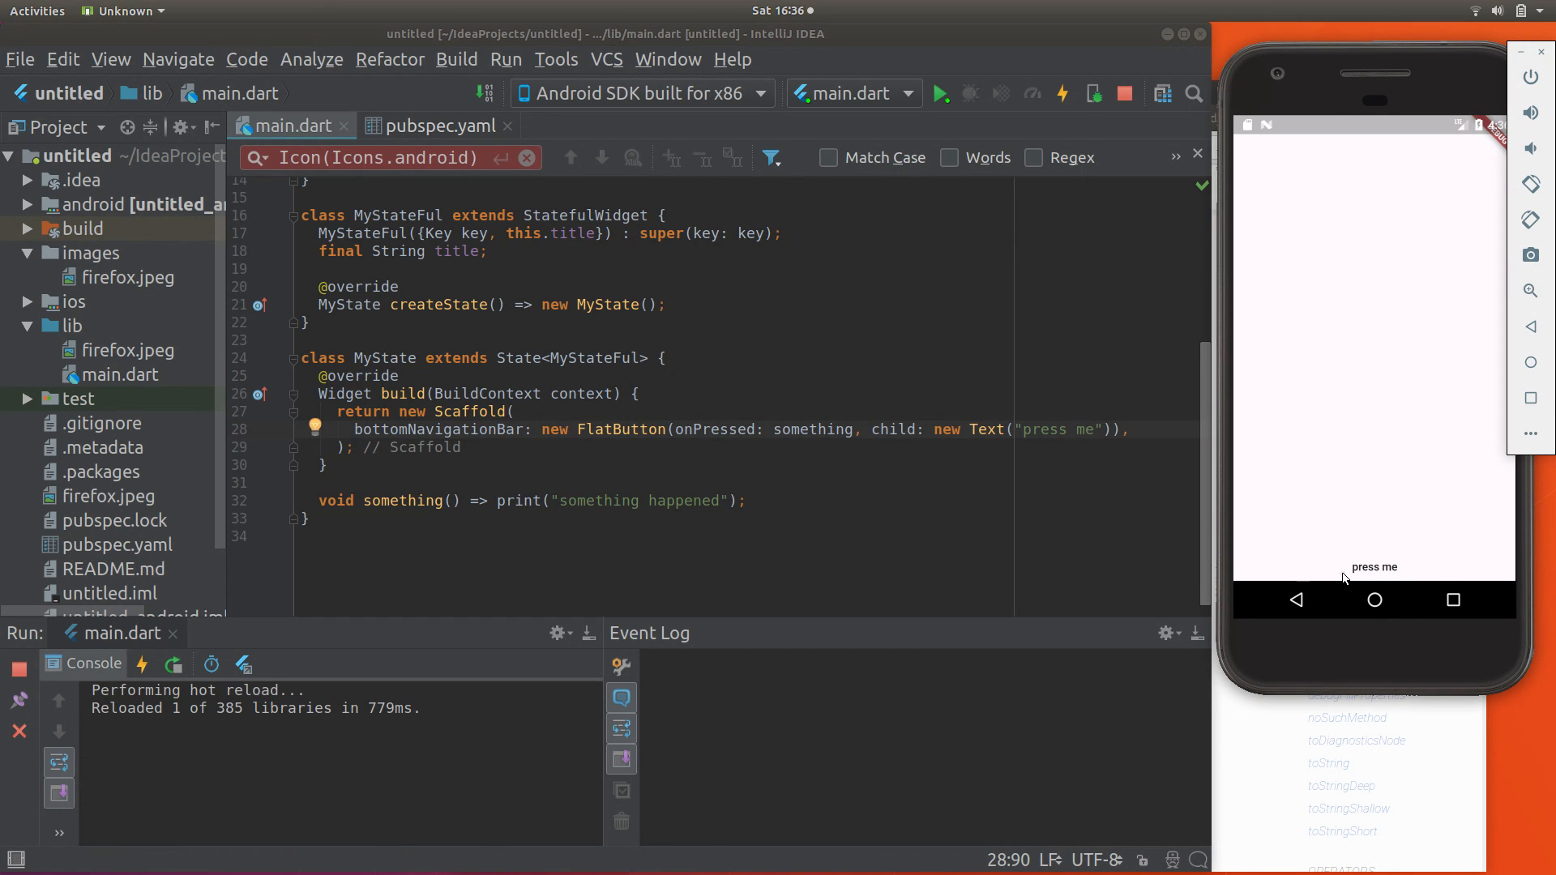
# Step: Tap the 'press me' button four times in the emulator, printing 'something happened' each time
pyautogui.click(1375, 568)
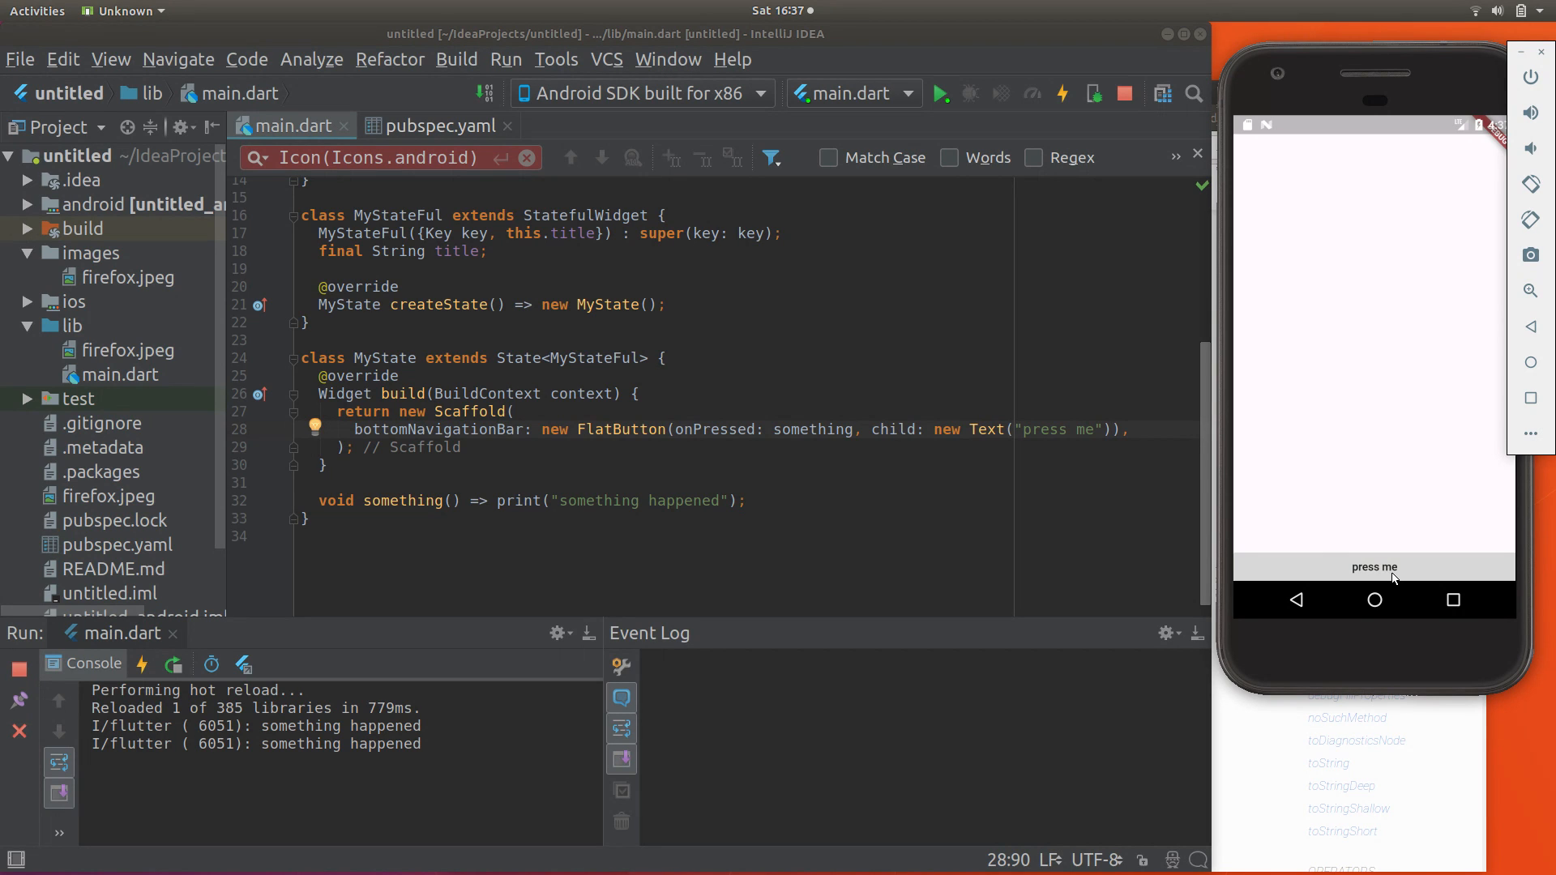
pyautogui.click(1375, 567)
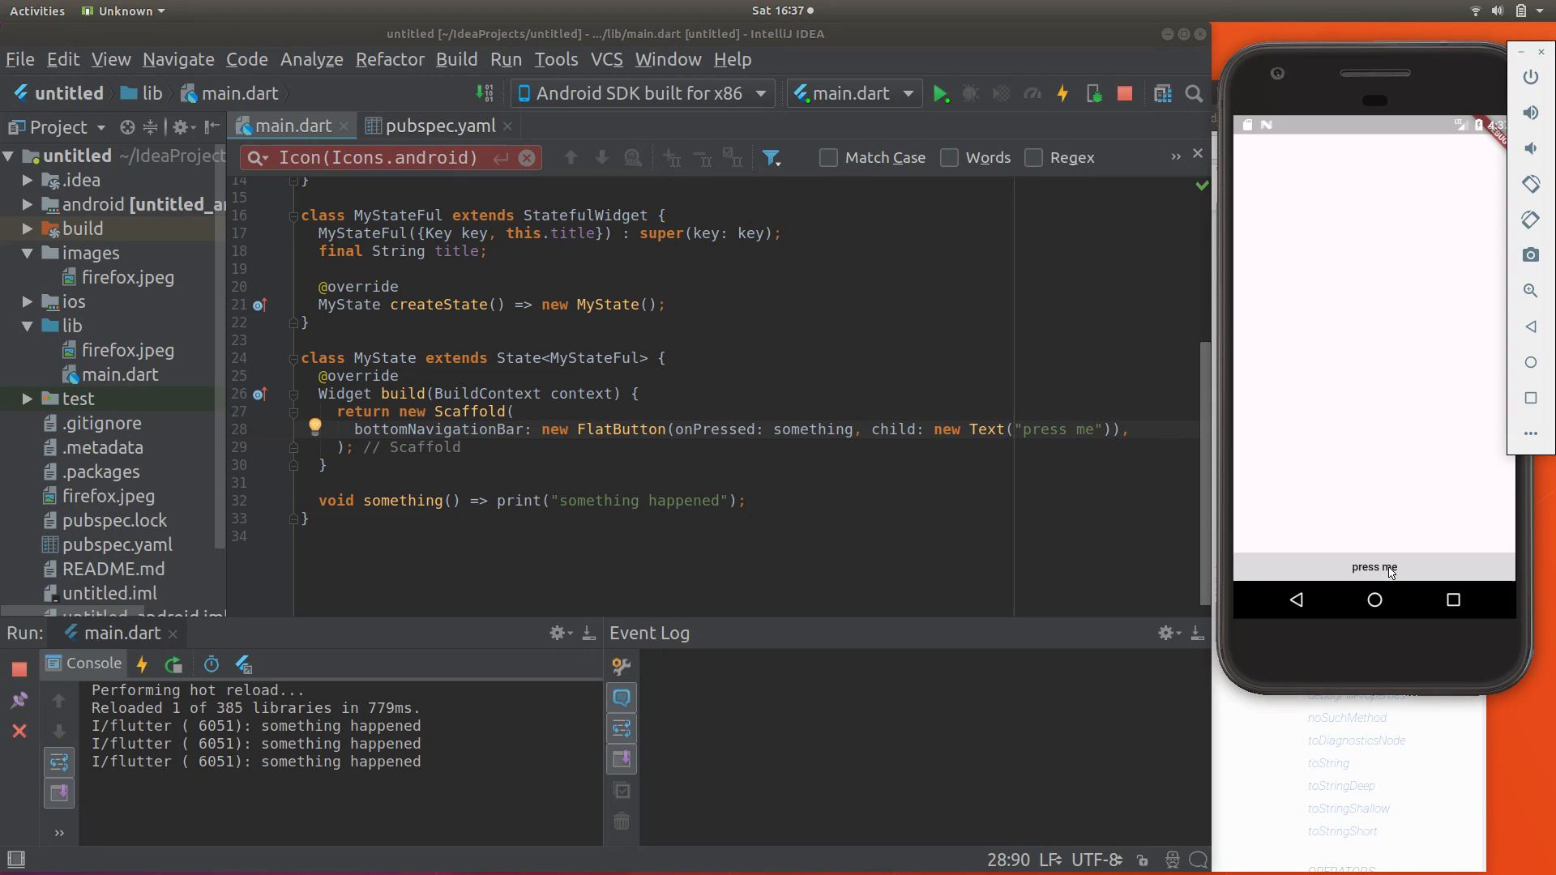
pyautogui.click(1375, 567)
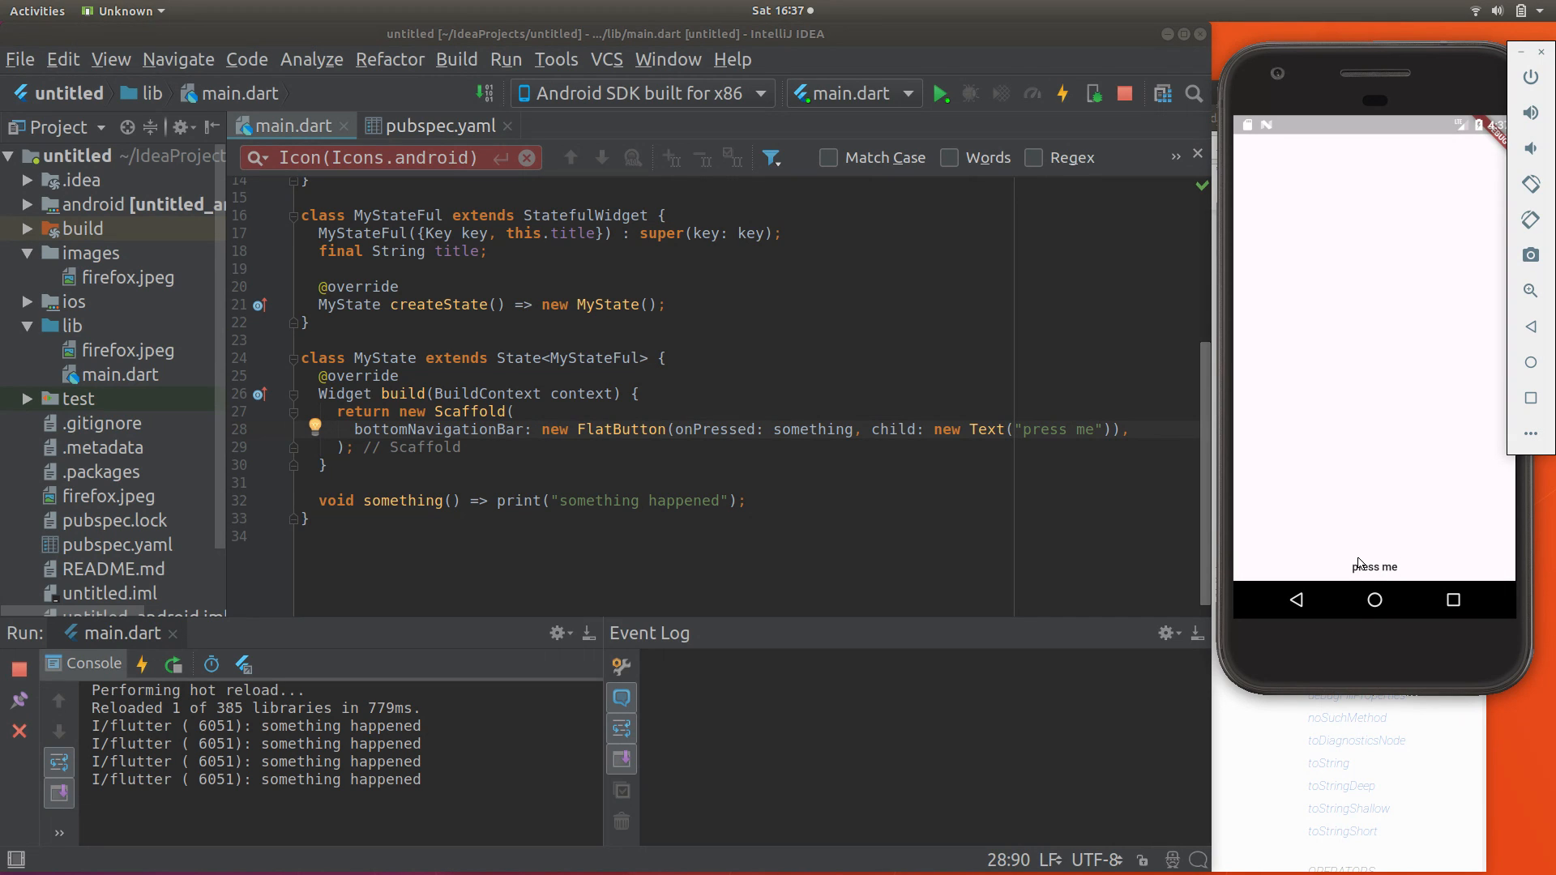
pyautogui.click(1375, 568)
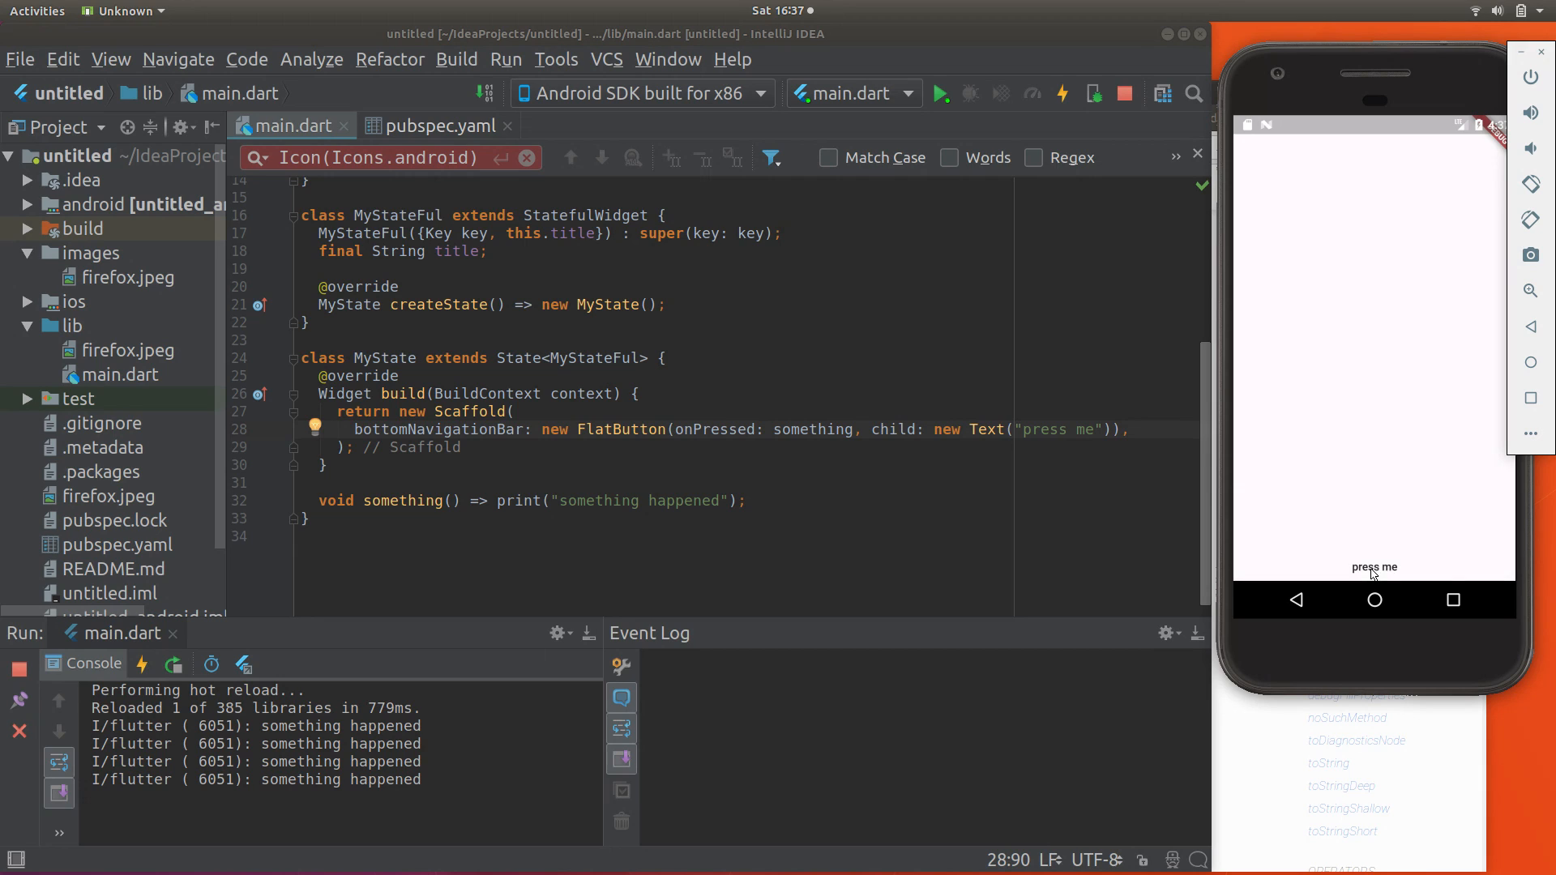
pyautogui.moveTo(1414, 565)
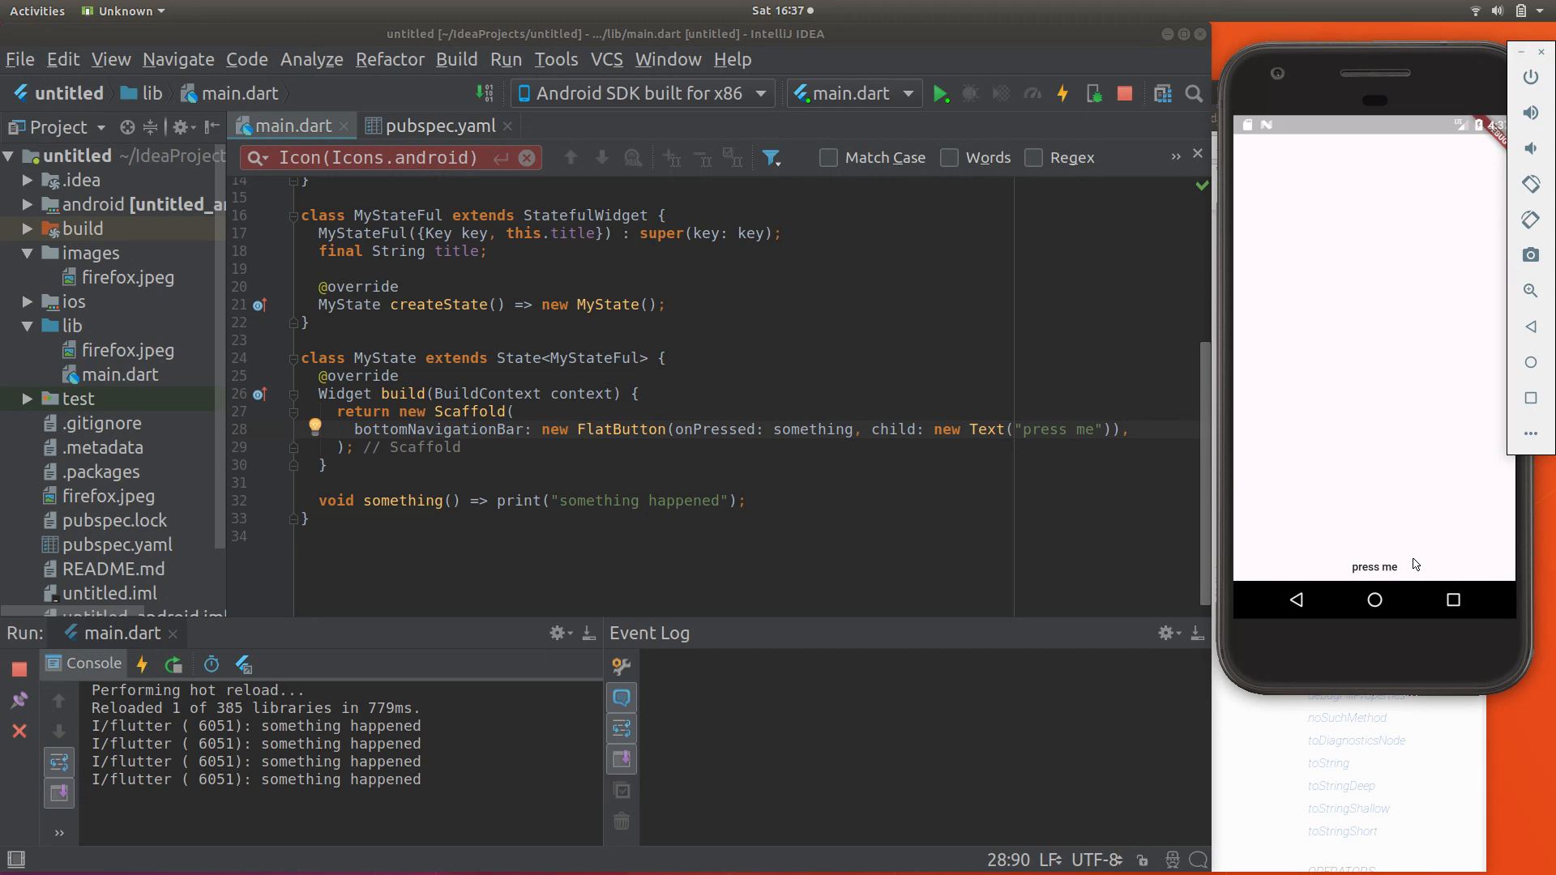
pyautogui.moveTo(1417, 551)
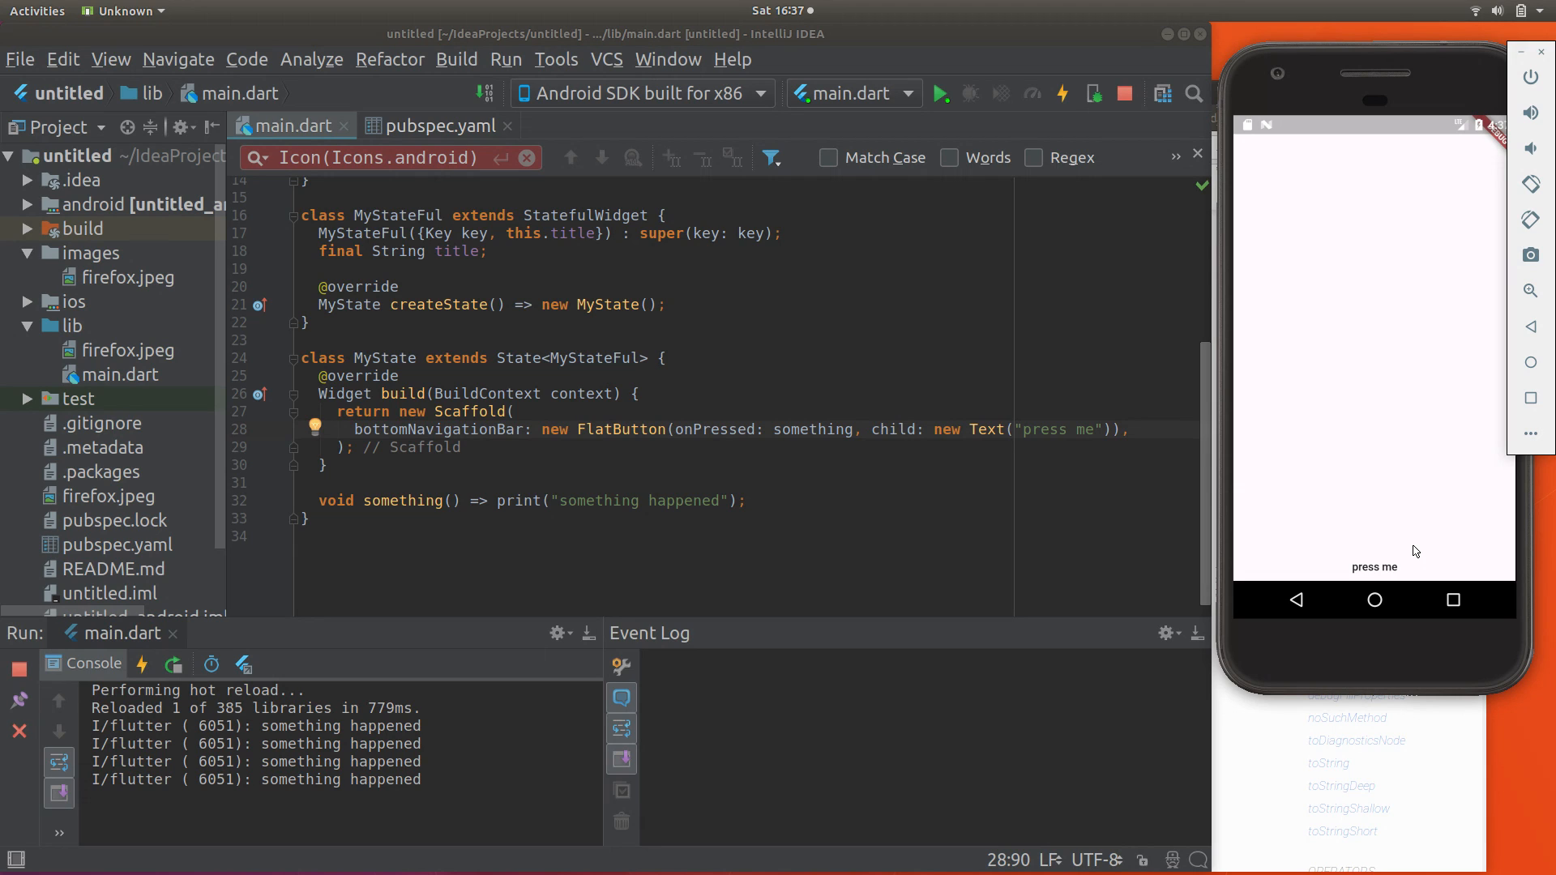
pyautogui.moveTo(1057, 124)
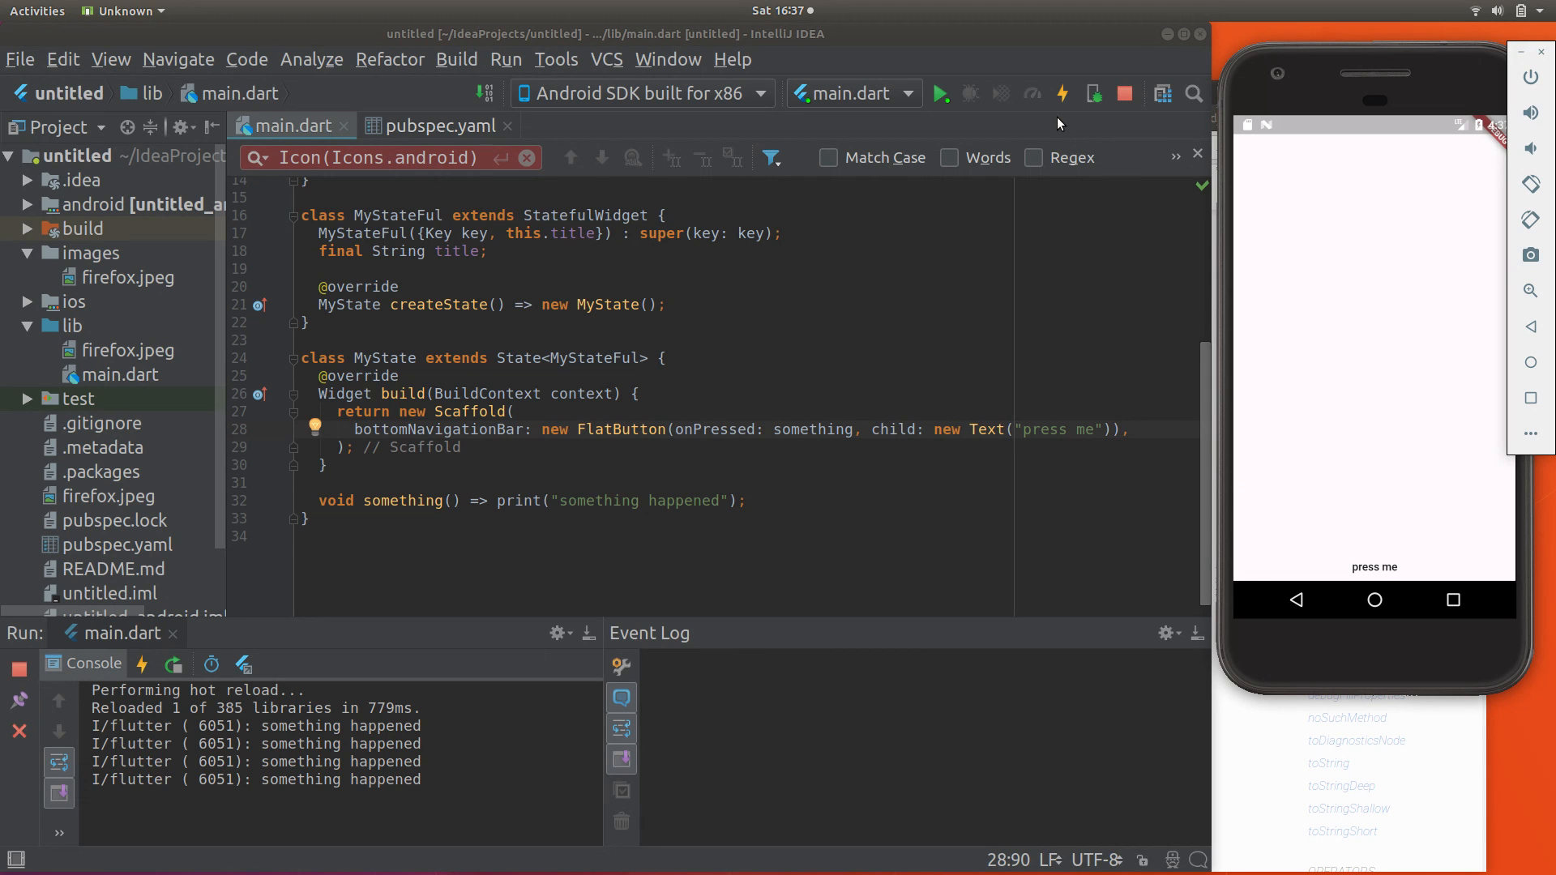